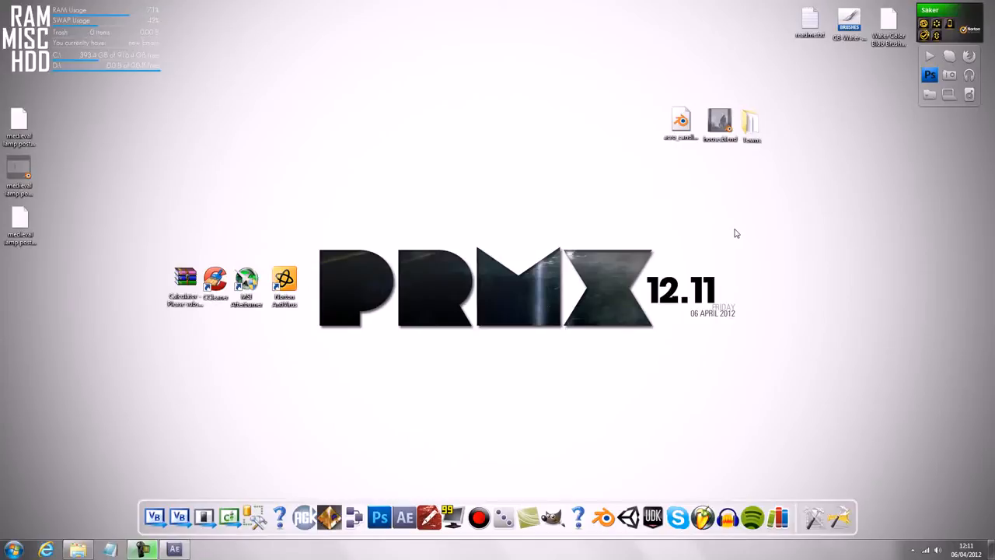
mouse_move(247, 340)
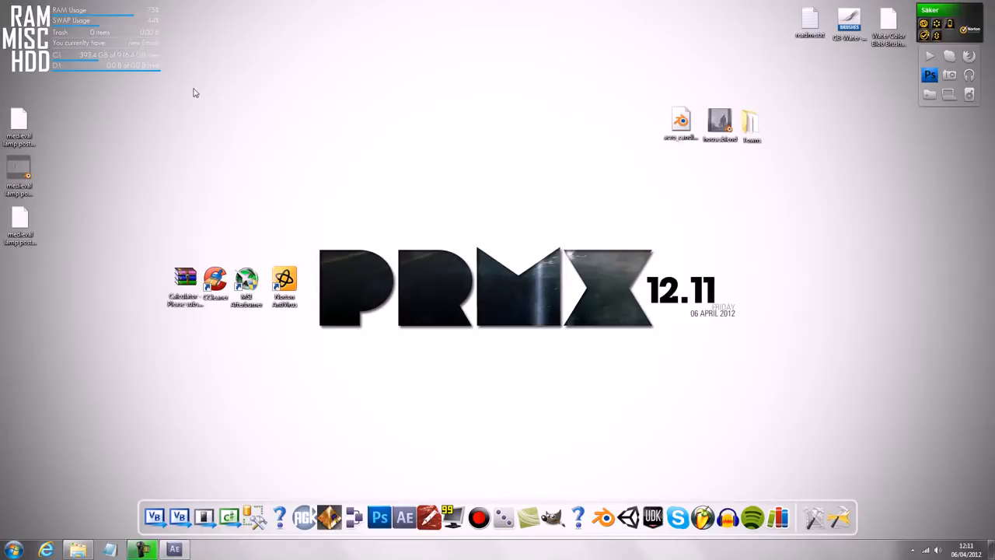
mouse_move(99, 404)
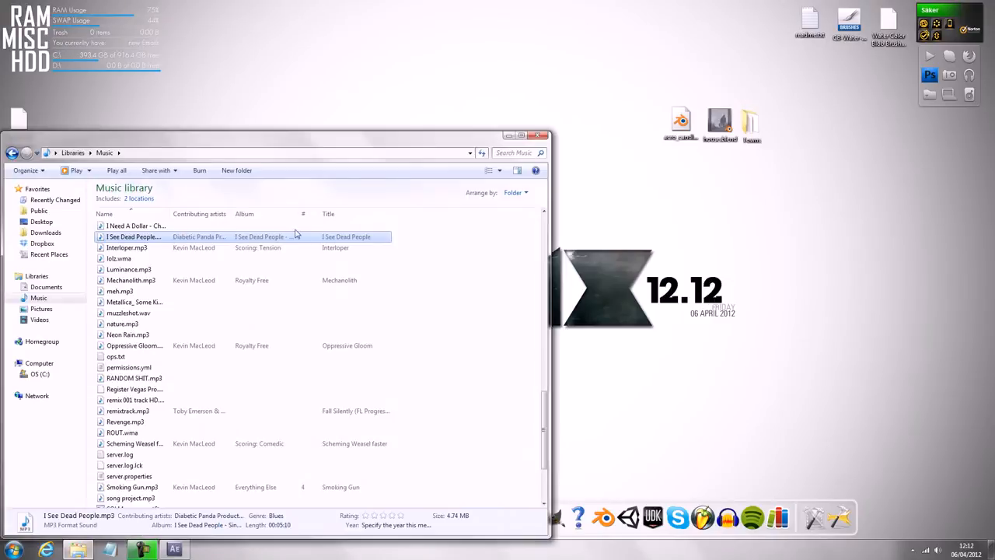
Play I See Dead People.mp3 from the Music library in Windows Media Player
double_click(133, 236)
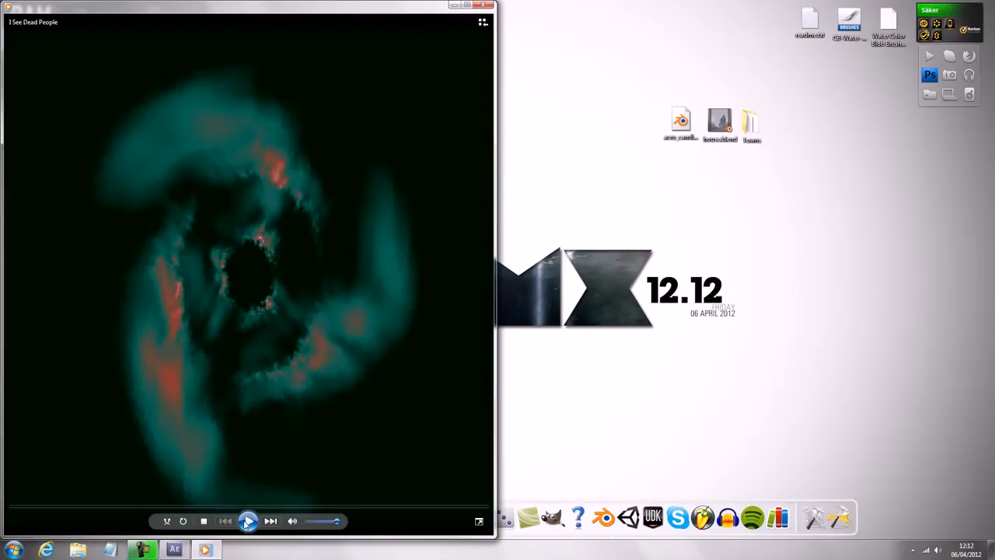
Close the Windows Media Player window, leaving the plain desktop
click(248, 521)
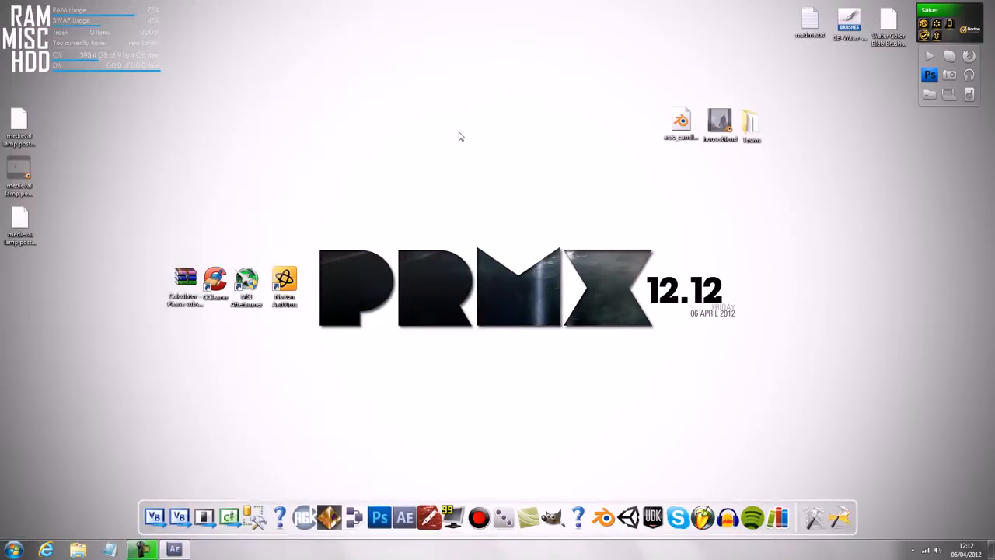
mouse_move(336, 182)
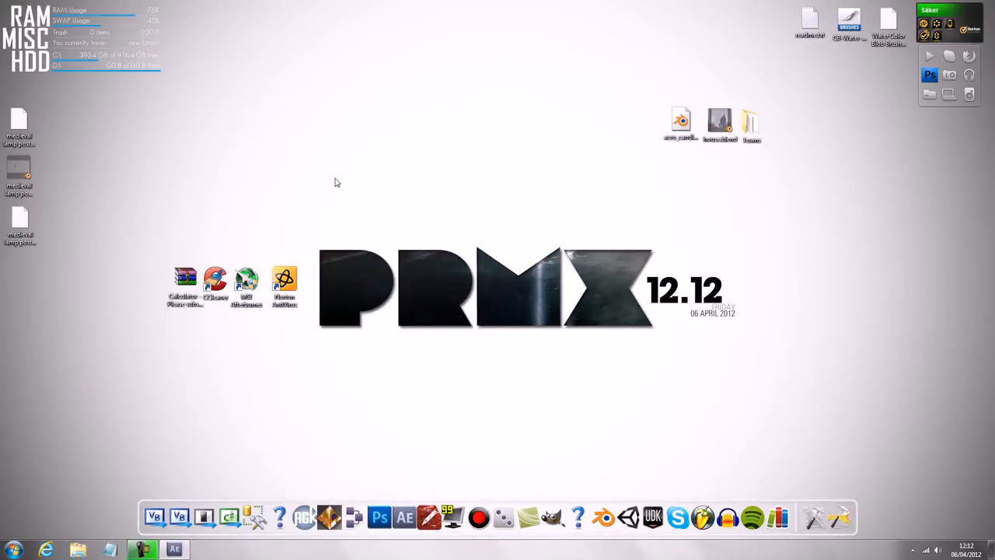
mouse_move(413, 261)
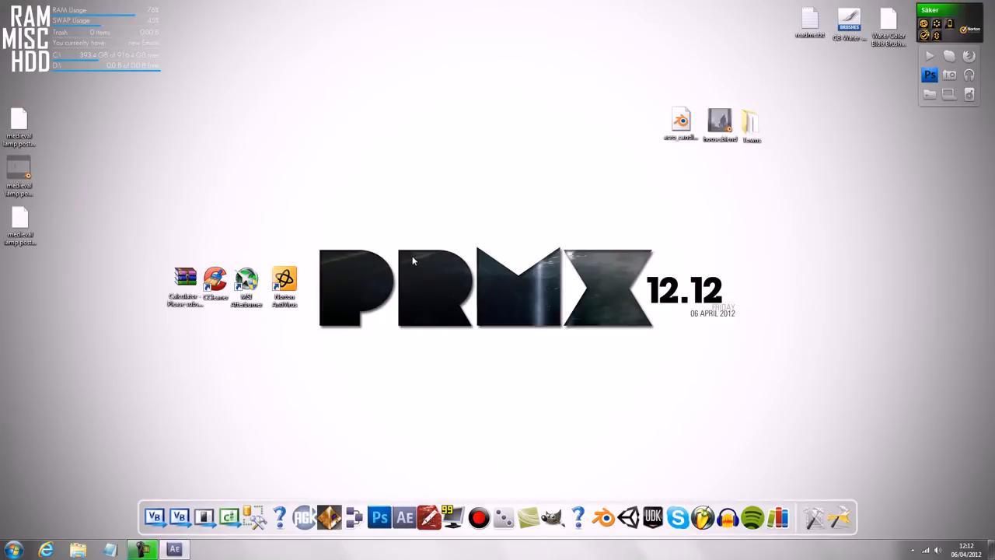
Create Comp 1 at 1920x1080, 59.94 fps, with a black background
click(174, 550)
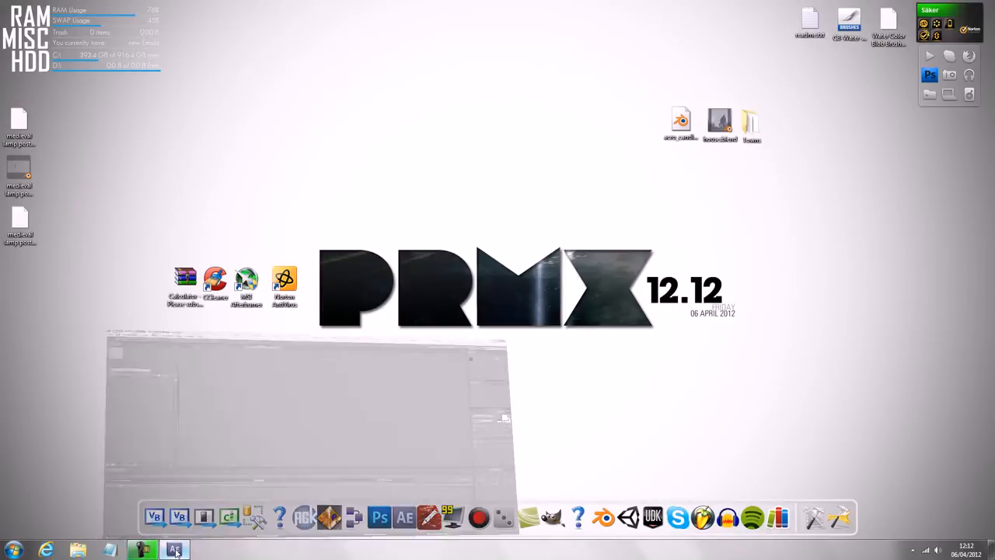
click(55, 15)
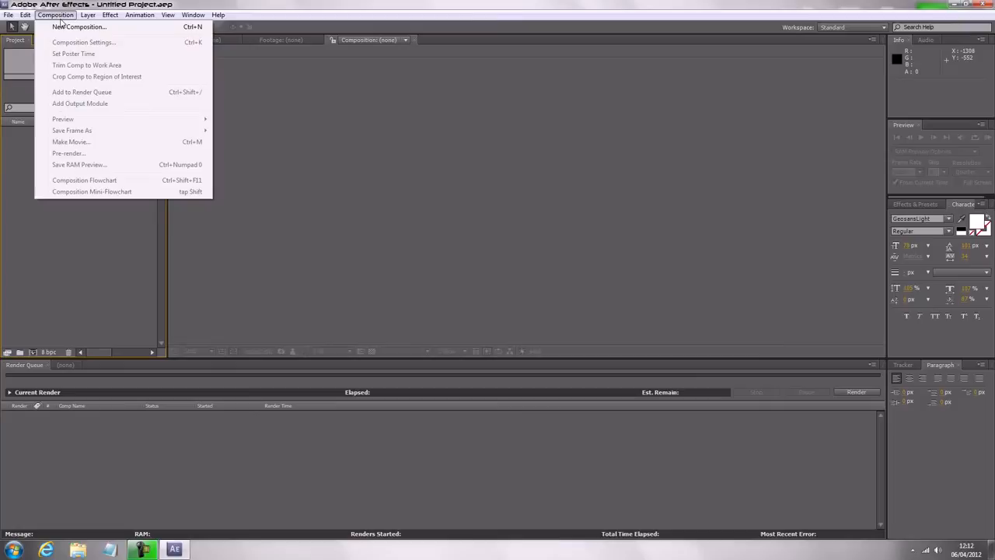
click(78, 26)
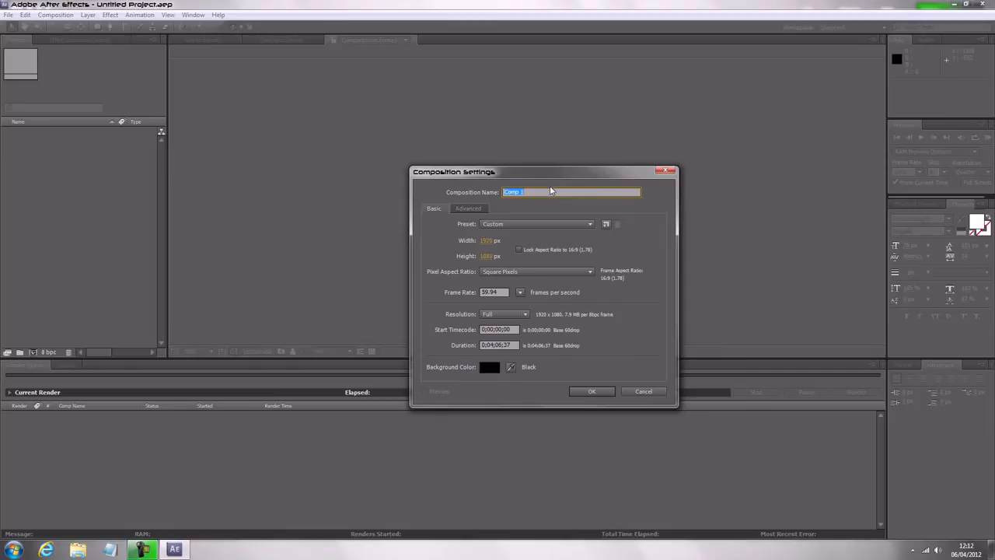
click(591, 391)
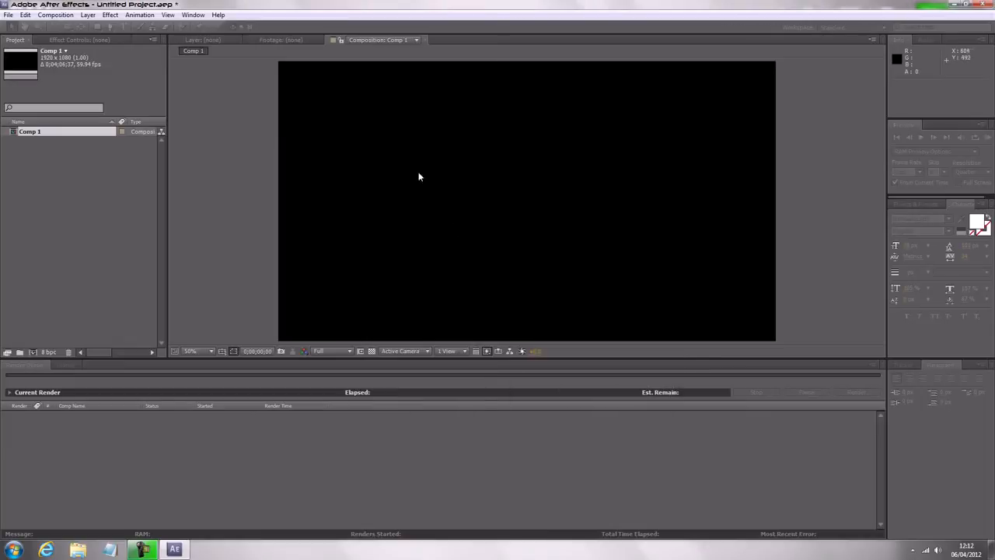
Add a comp-sized black solid named 'Equalizer' to Comp 1
click(88, 14)
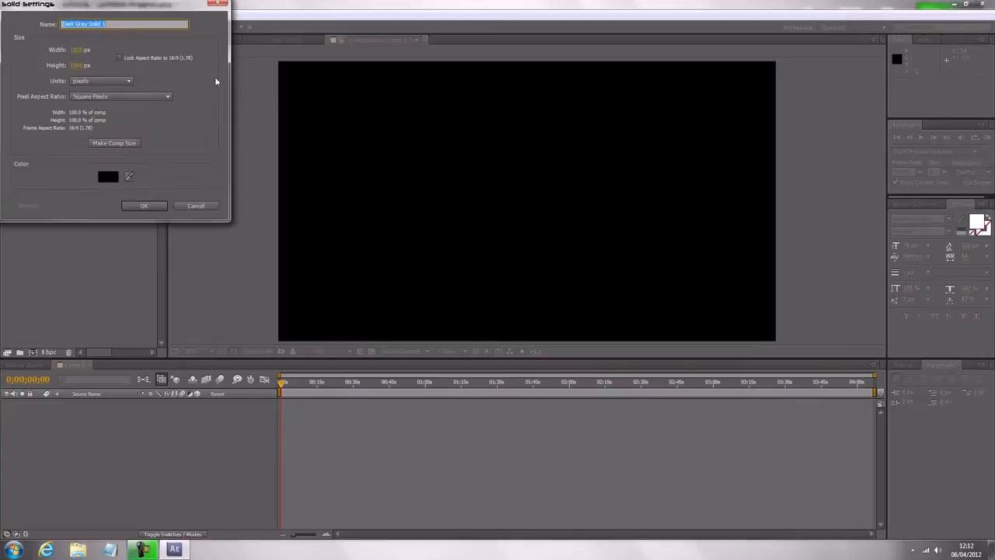
text(Equal)
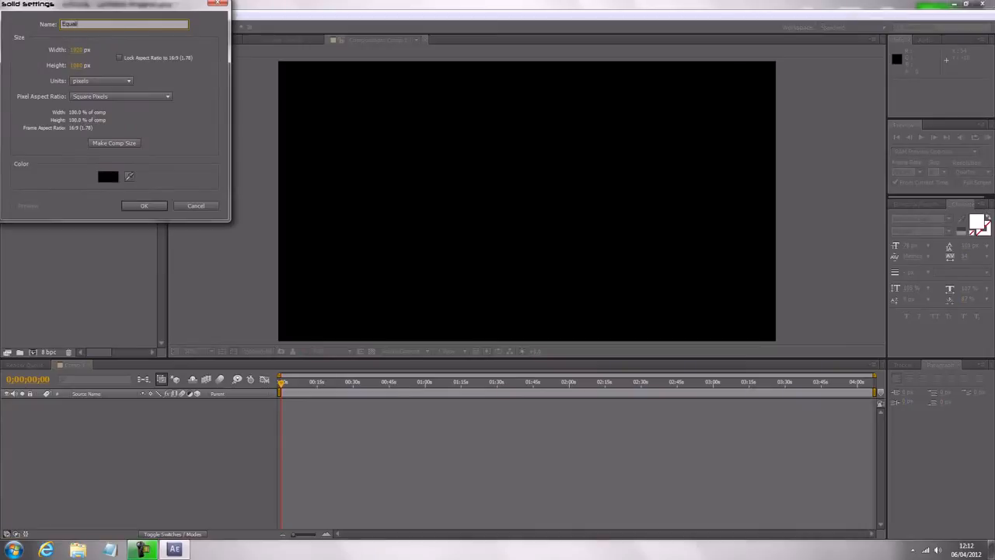
text(izer)
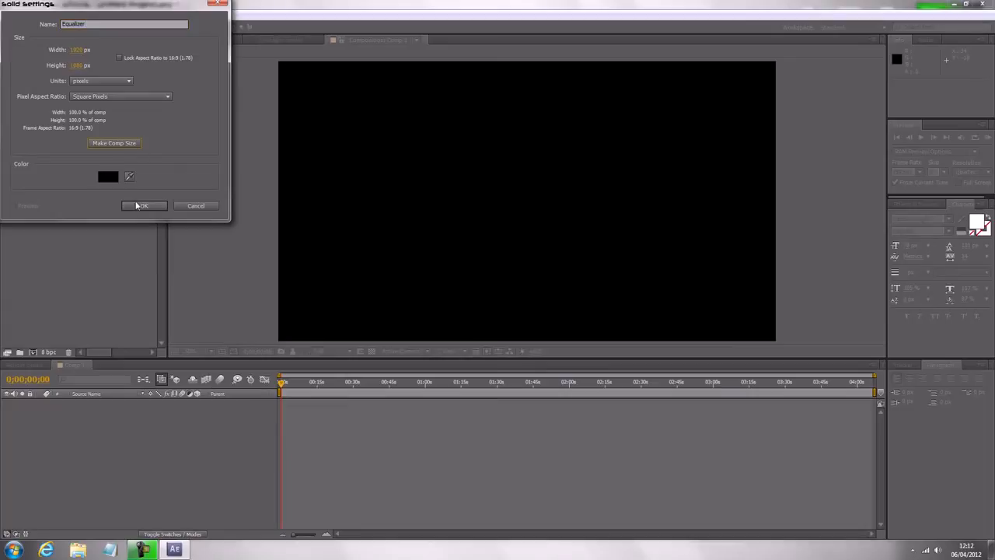
click(143, 205)
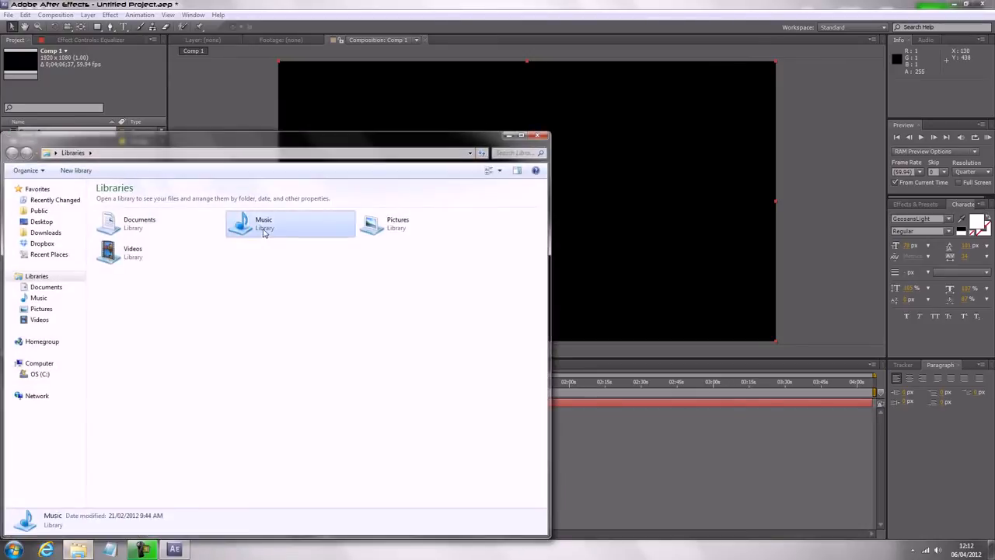
Import I See Dead People.mp3 and place it below Equalizer in Comp 1
double_click(264, 224)
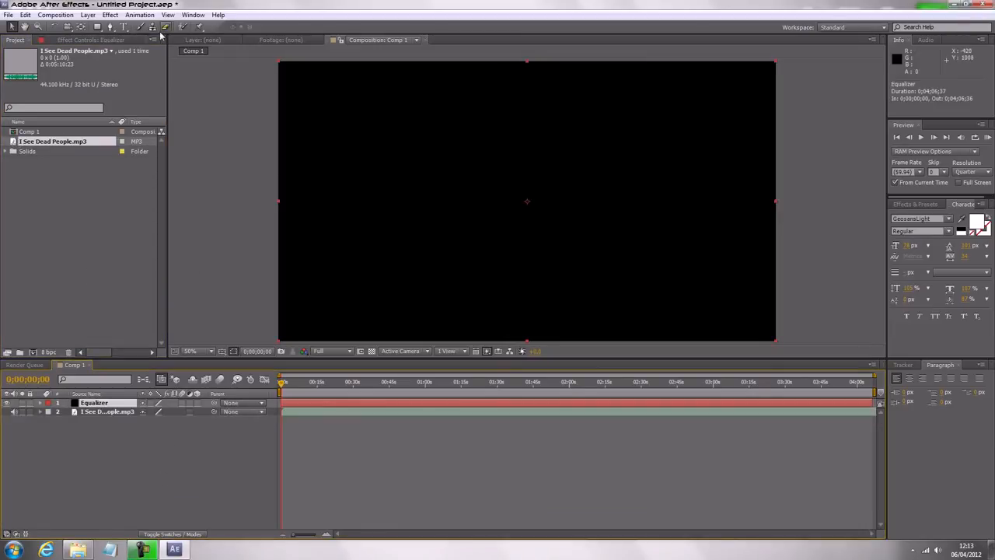
Apply the Generate > Audio Spectrum effect to the Equalizer solid
click(109, 15)
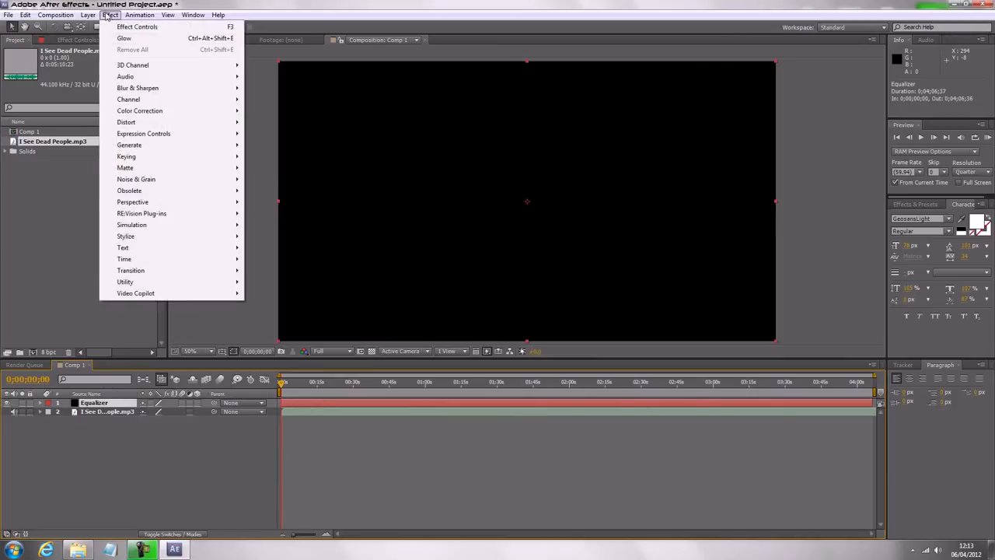
mouse_move(126, 76)
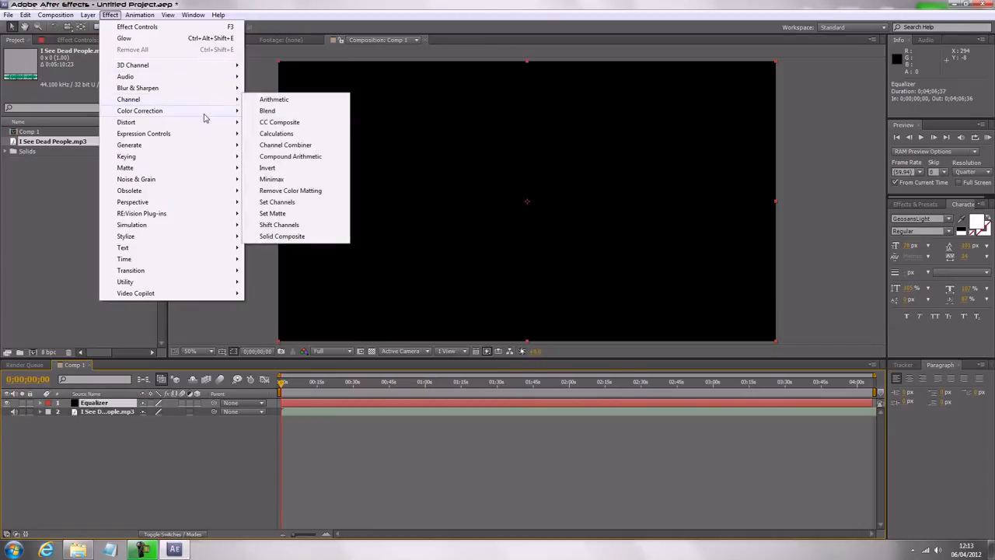
mouse_move(126, 122)
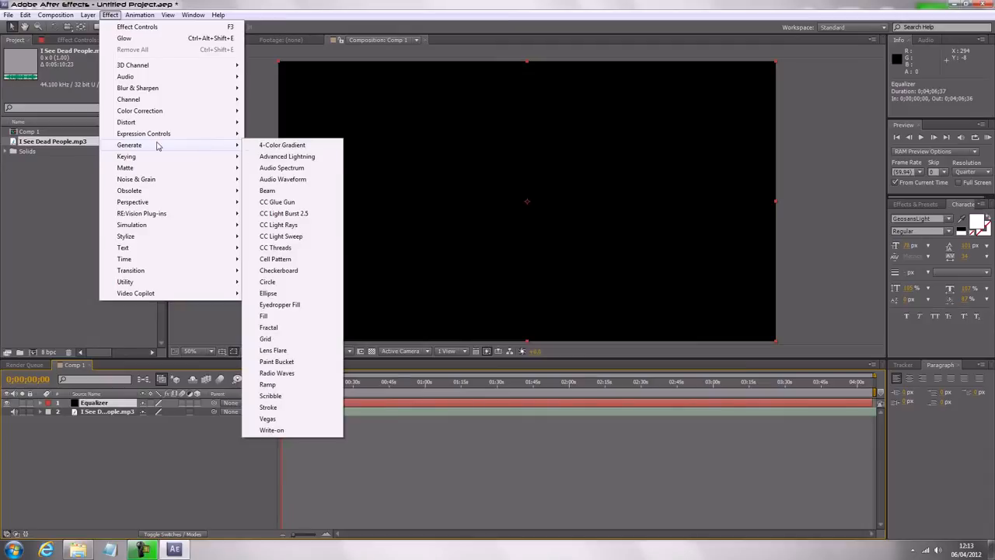
mouse_move(327, 168)
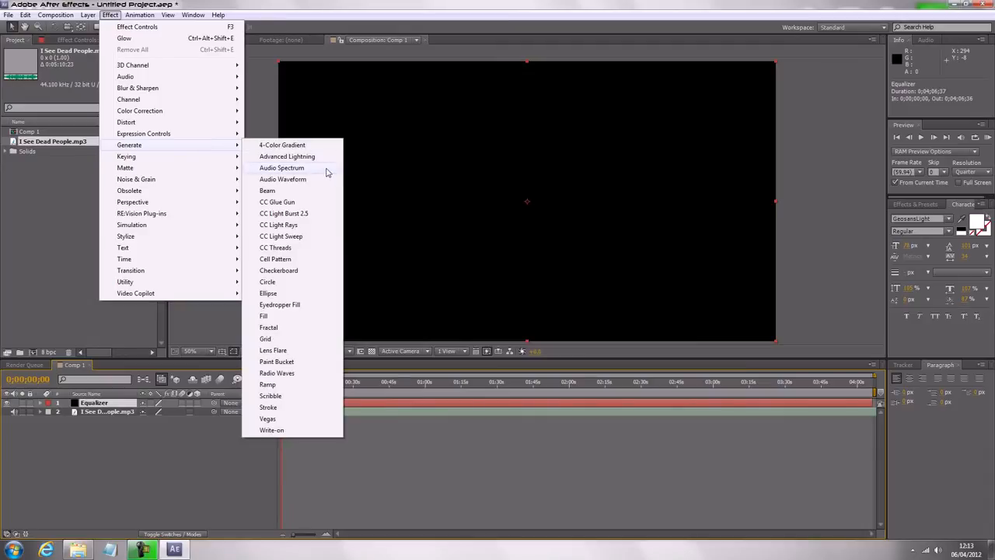
click(282, 167)
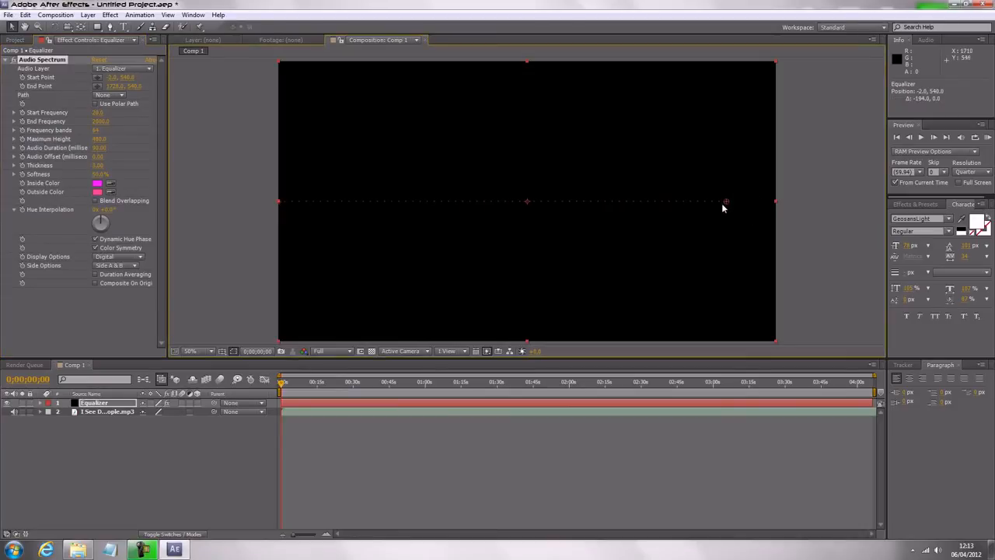
Link Audio Spectrum to the mp3 and stretch its End Point to 1918,540
drag(725, 202, 776, 203)
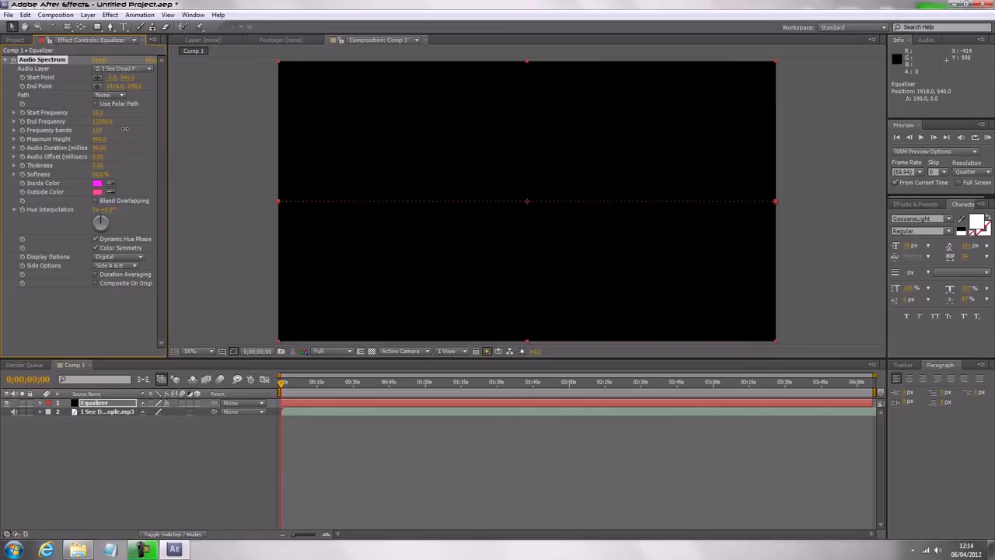
Set the spectrum's inside and outside colours to light blue and raise End Frequency
click(97, 183)
text(00E4FF)
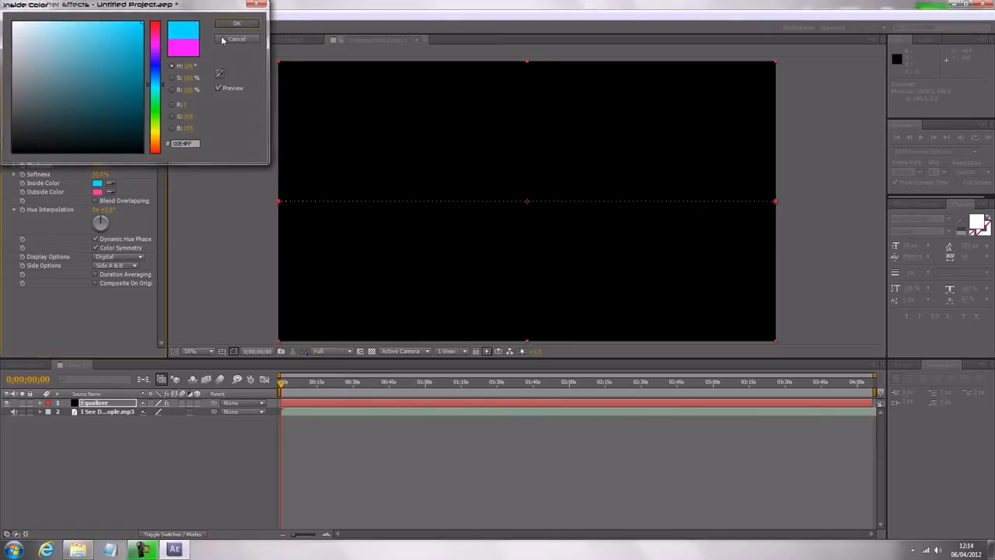
click(238, 23)
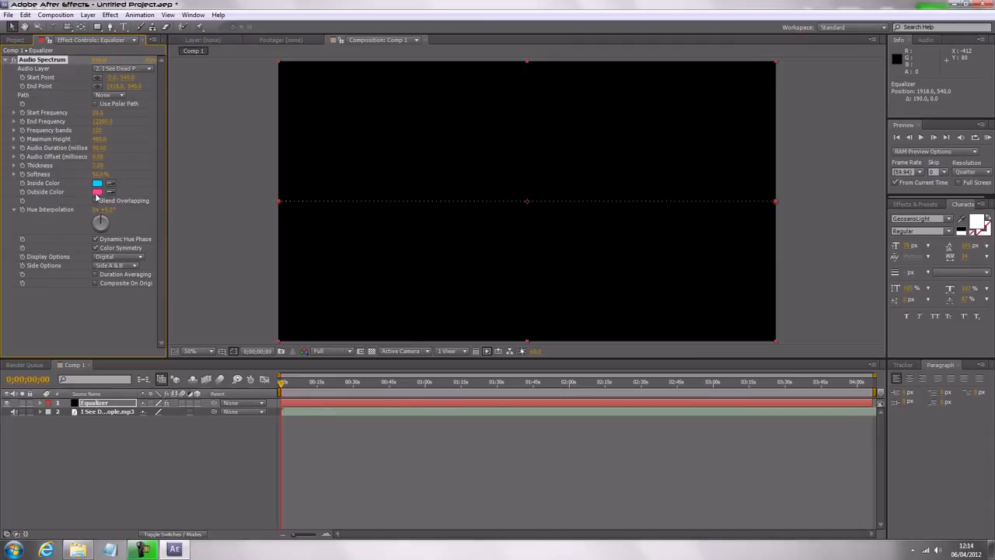
click(98, 192)
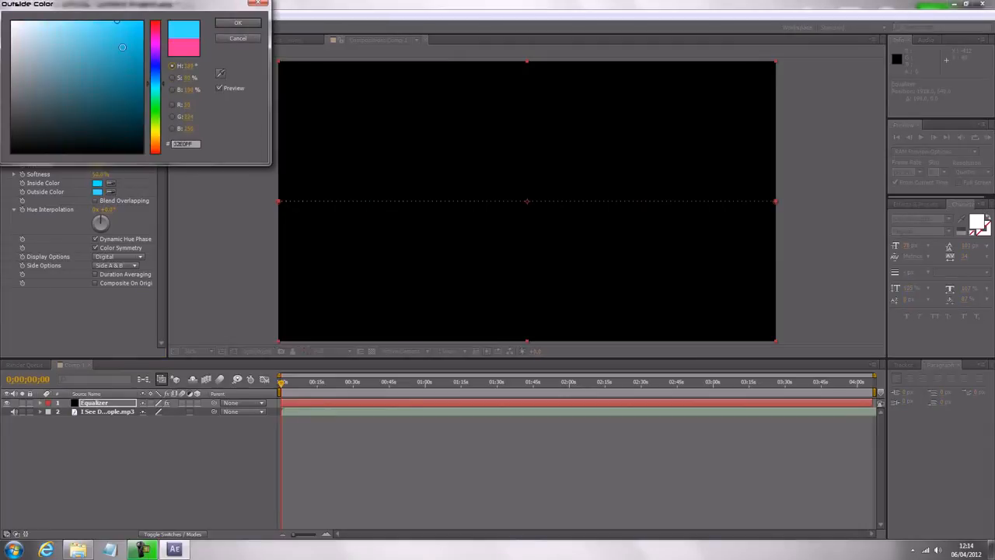
click(193, 50)
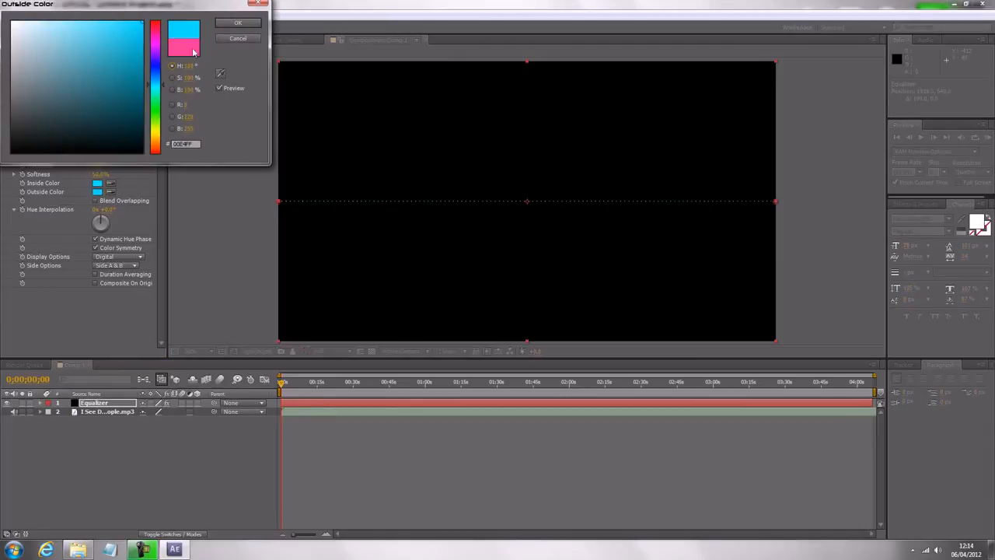
click(238, 23)
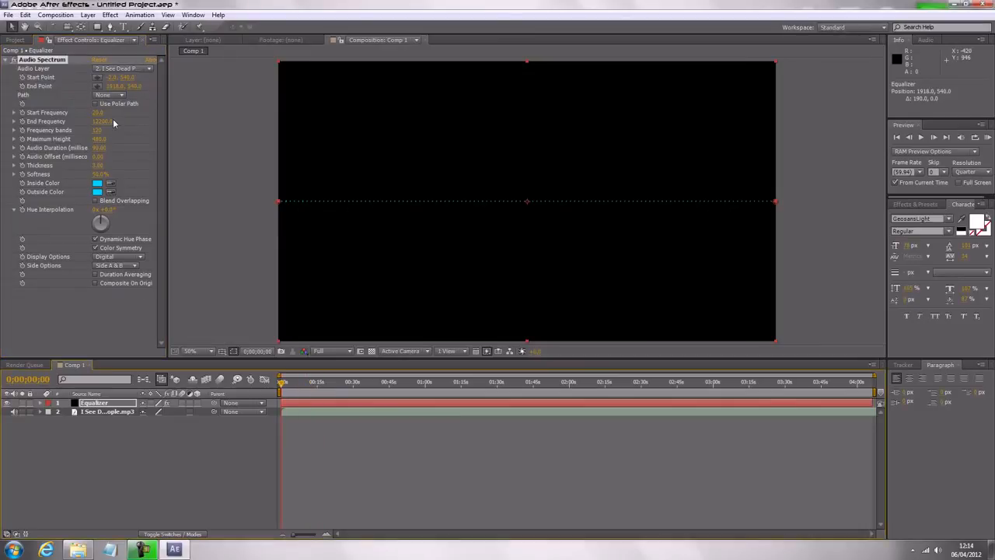
click(109, 94)
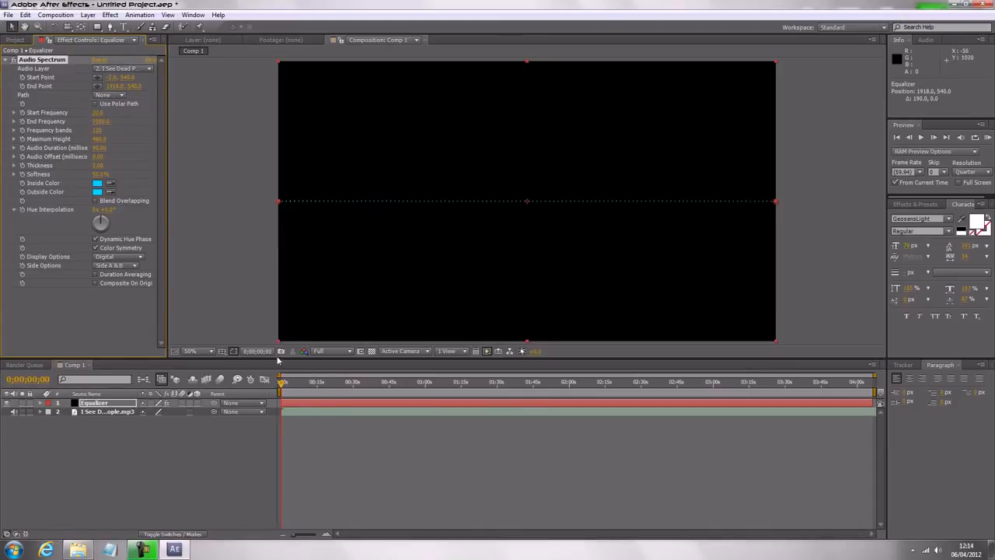
click(380, 381)
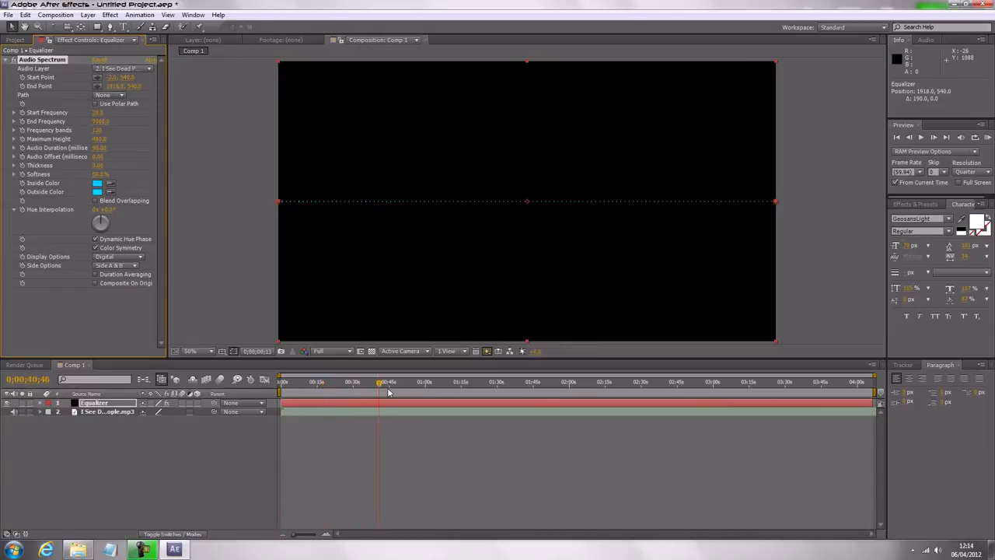
Scrub the song, raise Maximum Height, and set Display Options to Analog lines
click(543, 382)
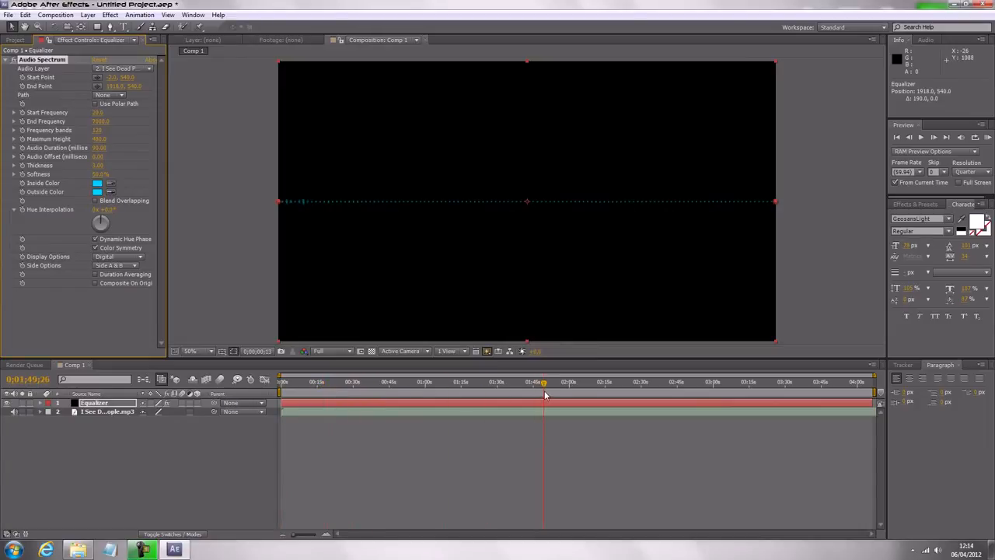
drag(545, 382, 564, 382)
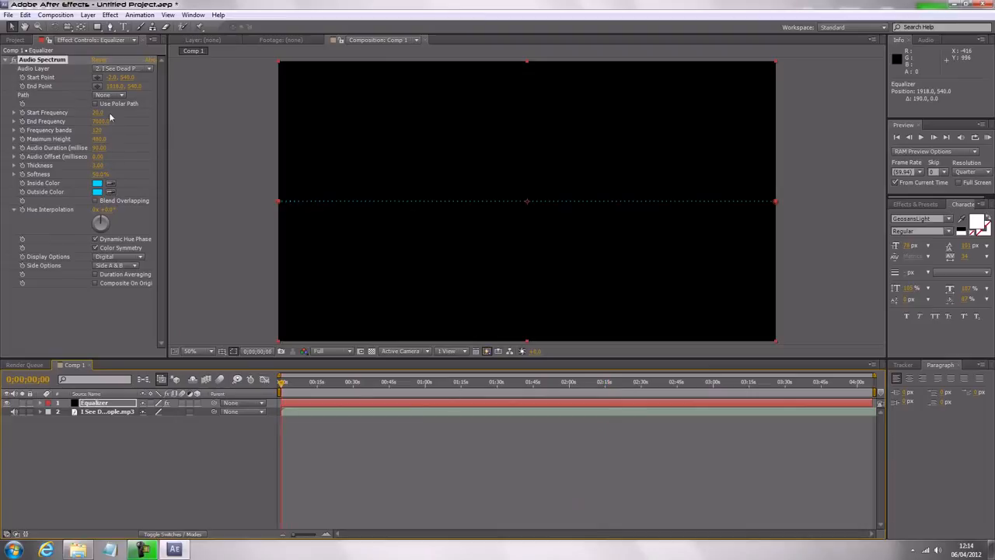
mouse_move(76, 125)
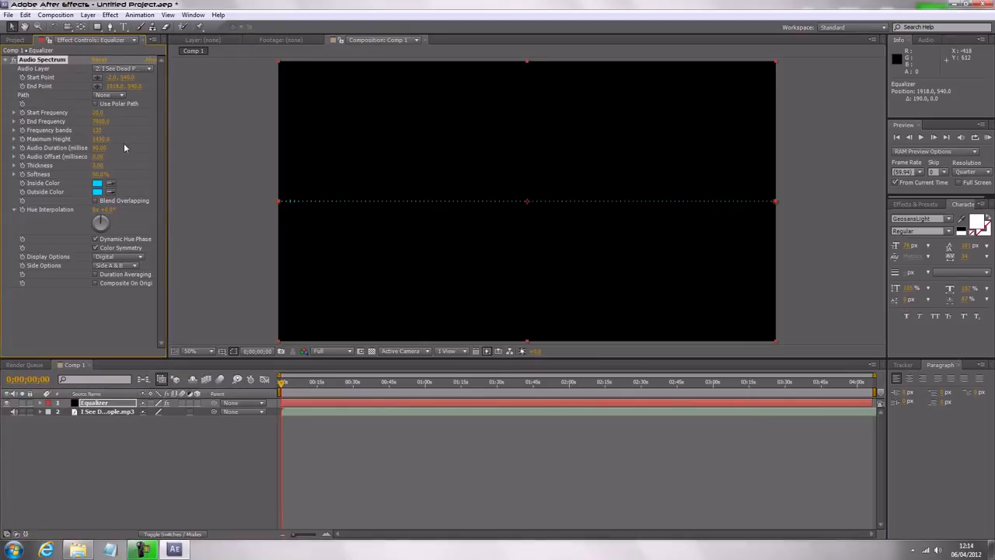
mouse_move(136, 265)
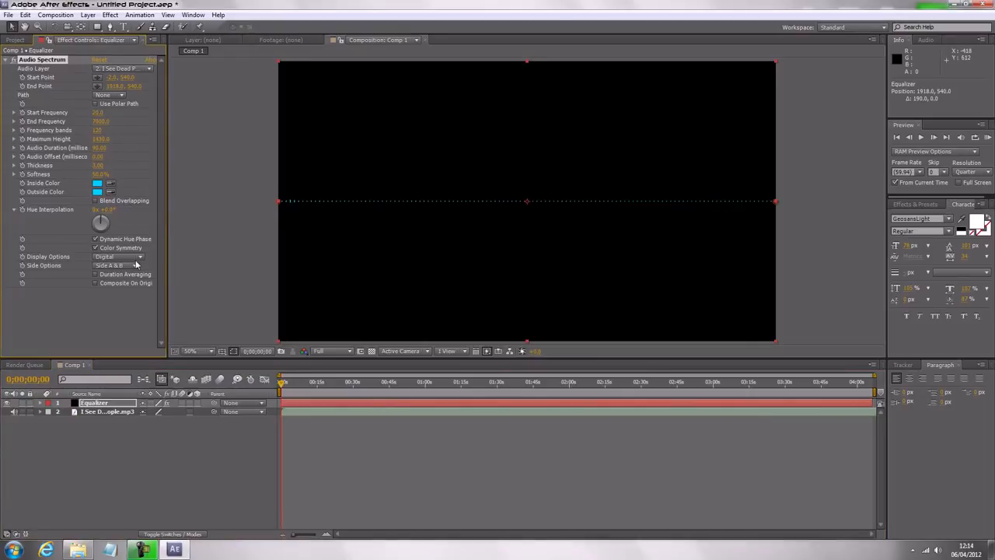
click(118, 256)
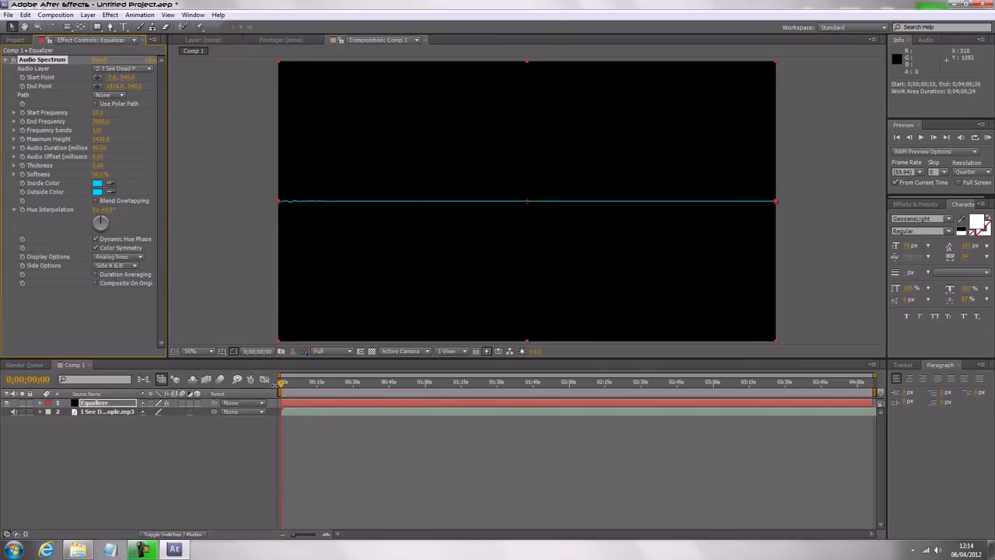
Try Analog dots, then return Display Options to Digital with Side A only
click(375, 381)
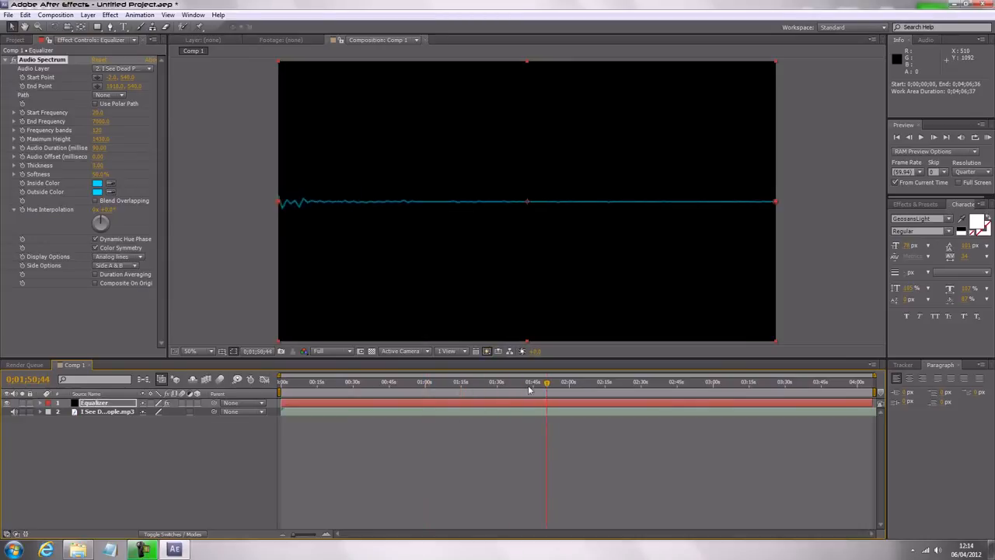
click(117, 257)
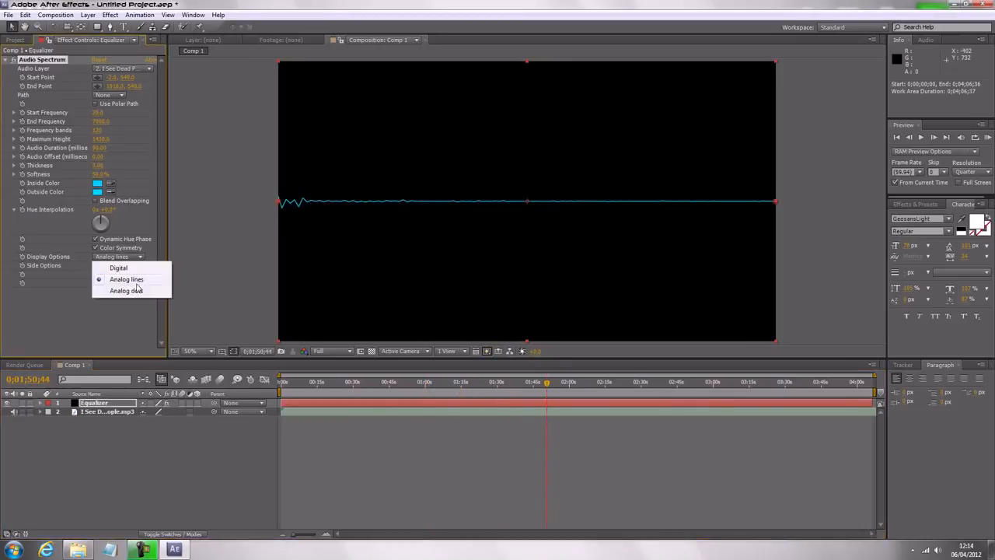
click(127, 290)
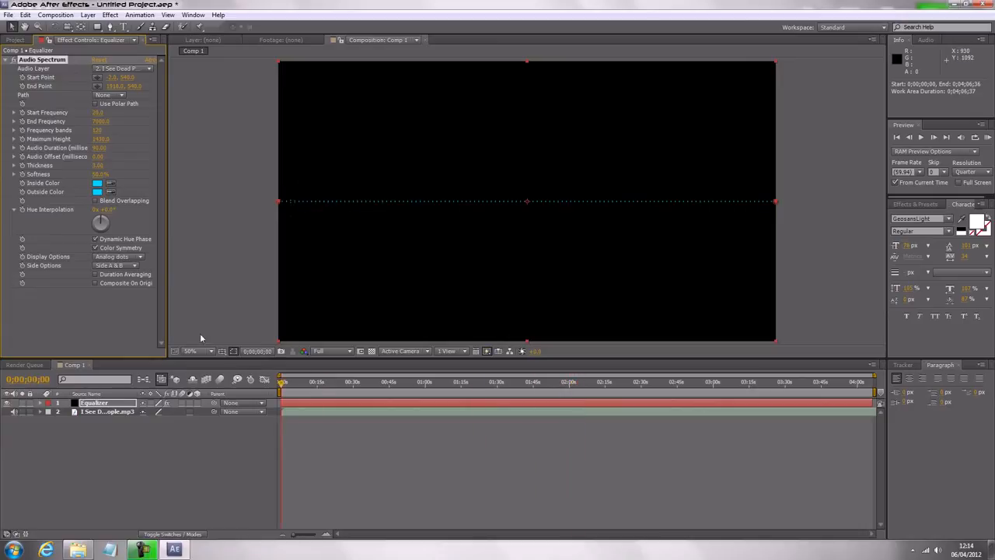
click(117, 257)
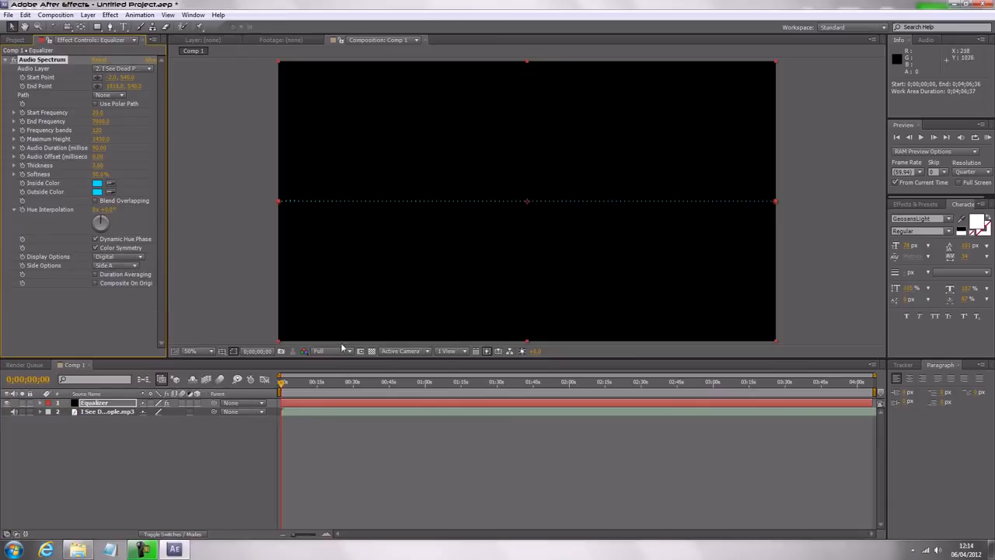
Lower the spectrum's End Frequency and scrub the song to check the blue bars
click(412, 382)
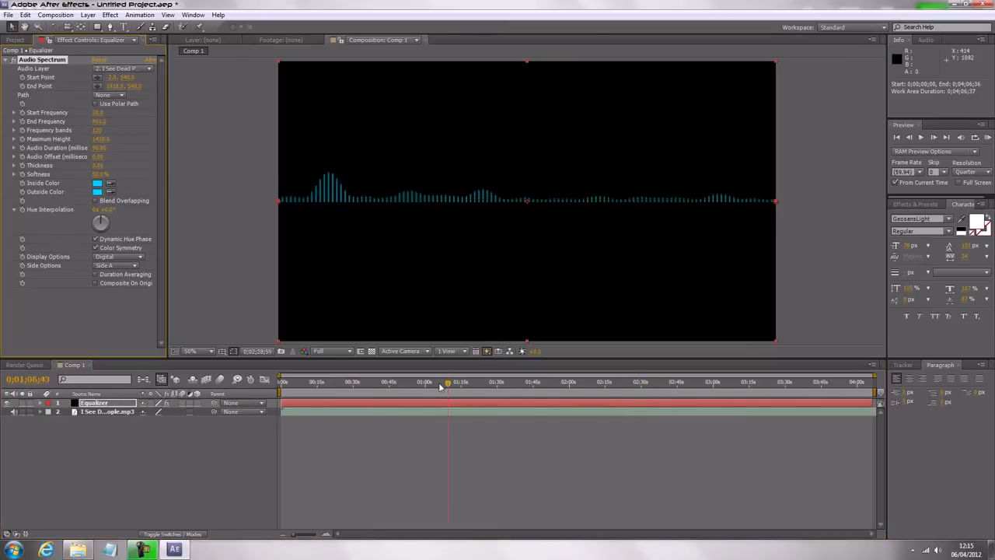
drag(447, 382, 288, 382)
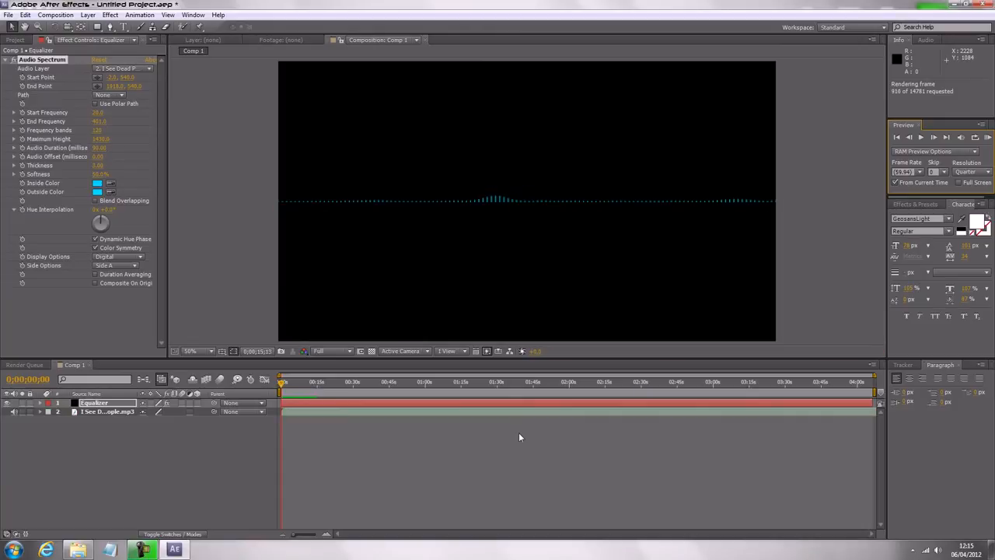
Stop the running preview and close the Untitled Project, prompting the save alert
click(922, 137)
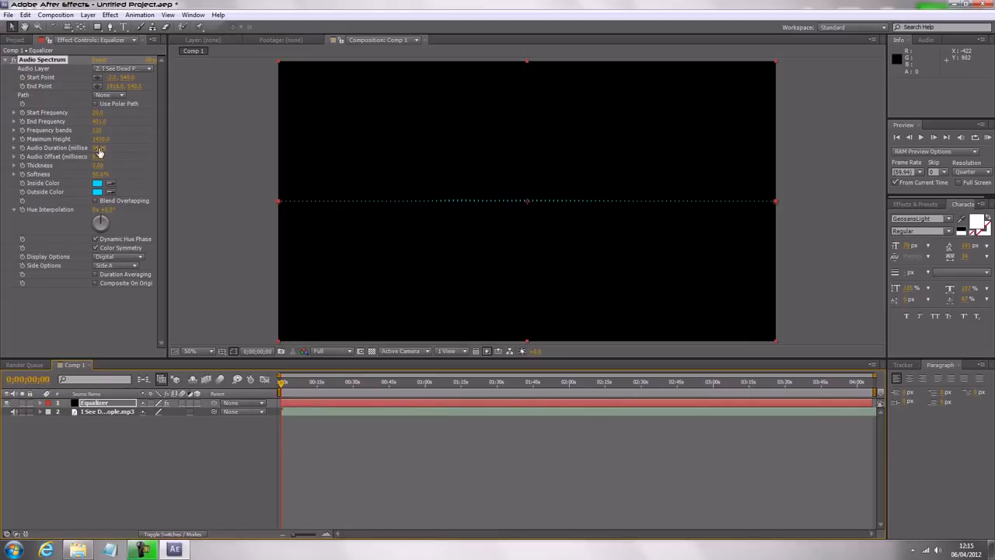
click(7, 15)
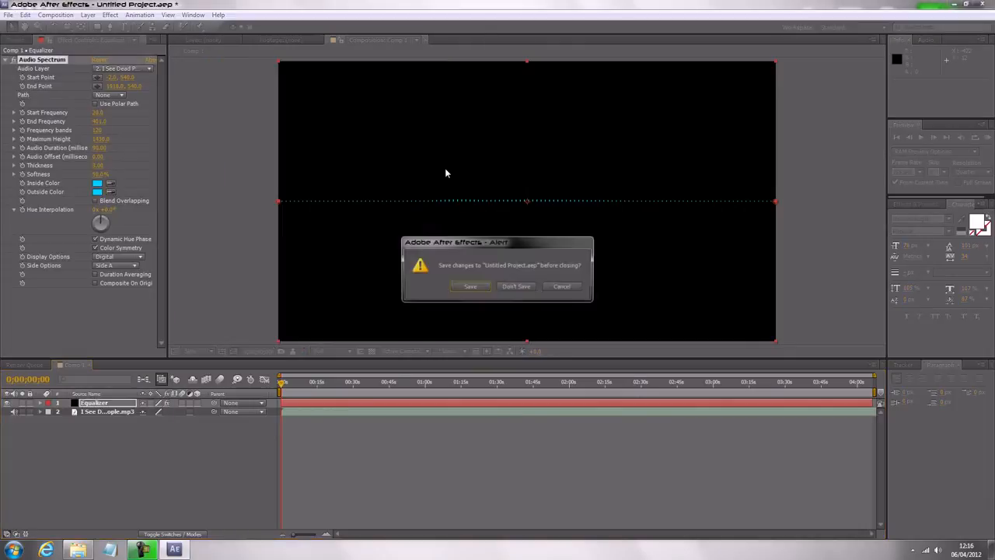
Dismiss the save alert and open fake light.aep from the gameover folder
click(516, 286)
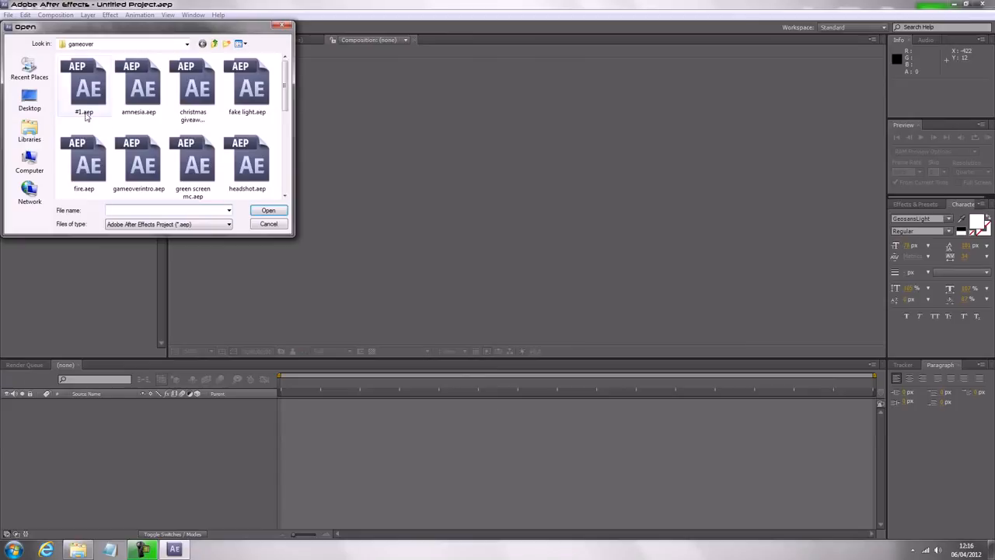
click(246, 88)
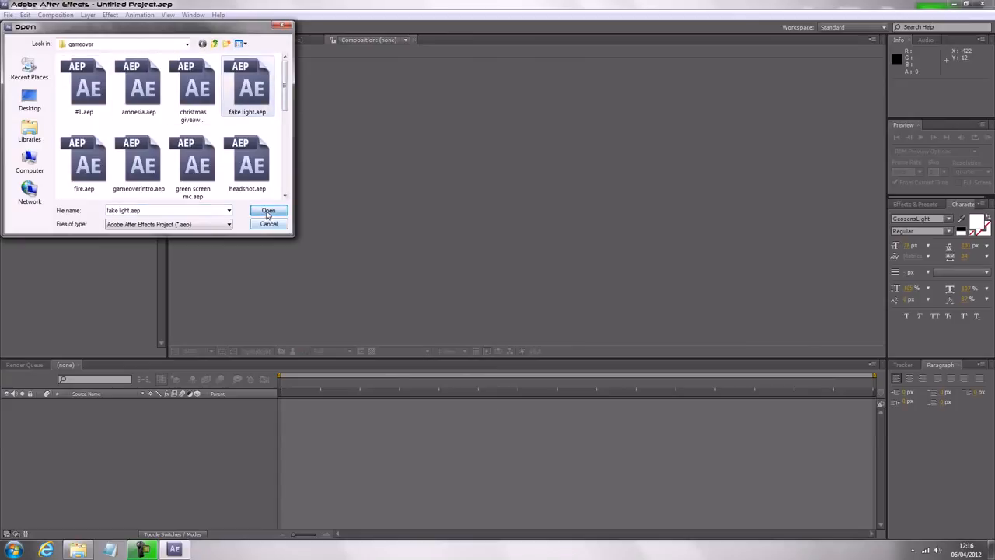
click(269, 209)
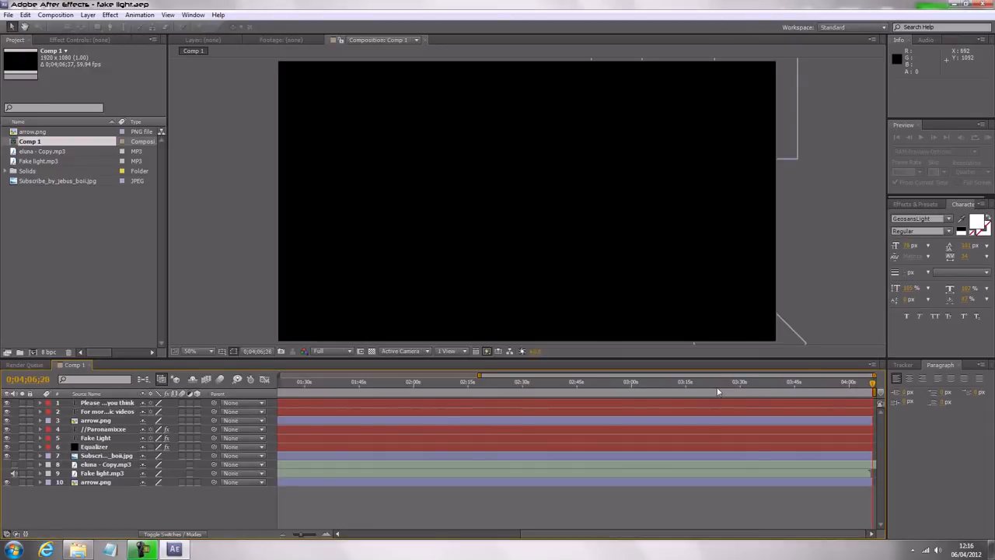
Scrub through the yellow Fake Light example song, then close the Music library window
click(513, 381)
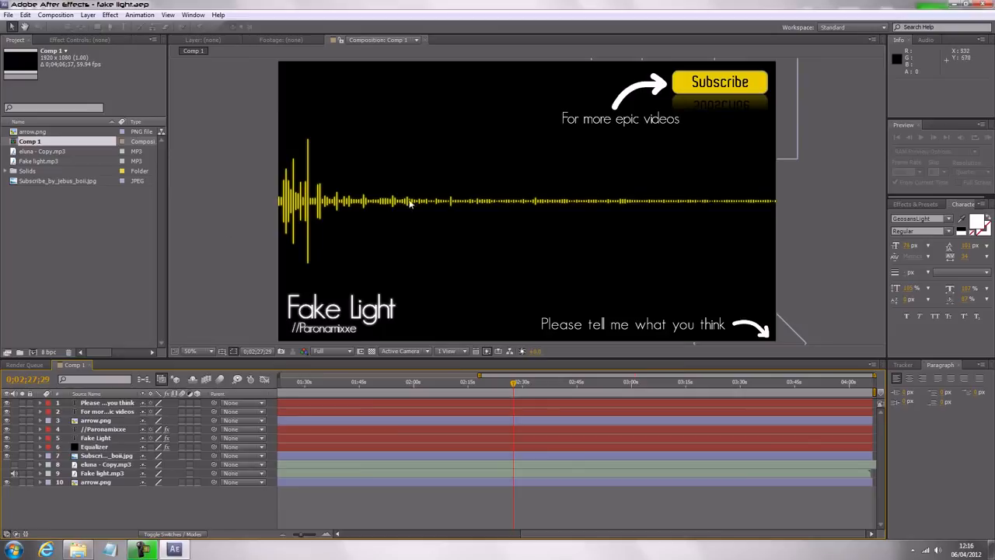
drag(514, 382, 338, 382)
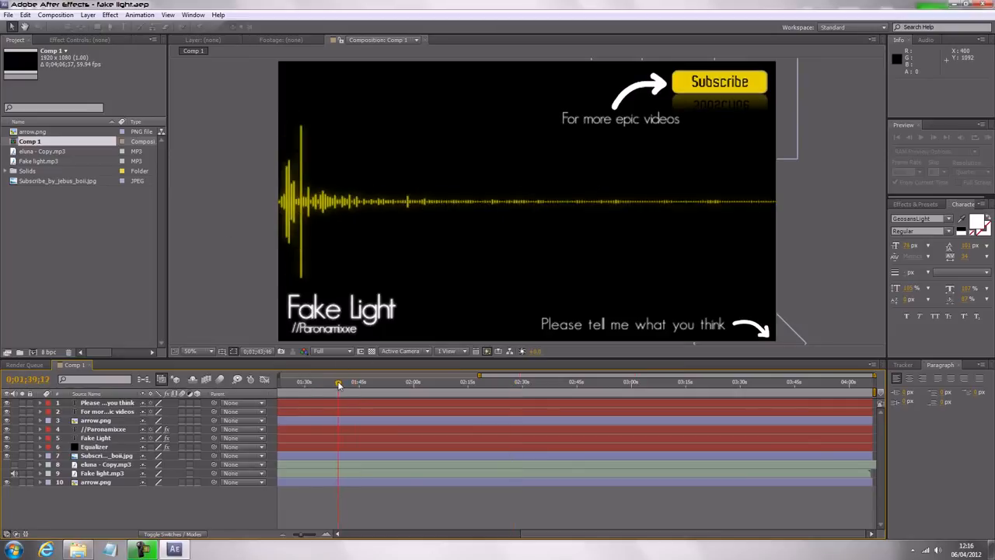
drag(338, 381, 405, 381)
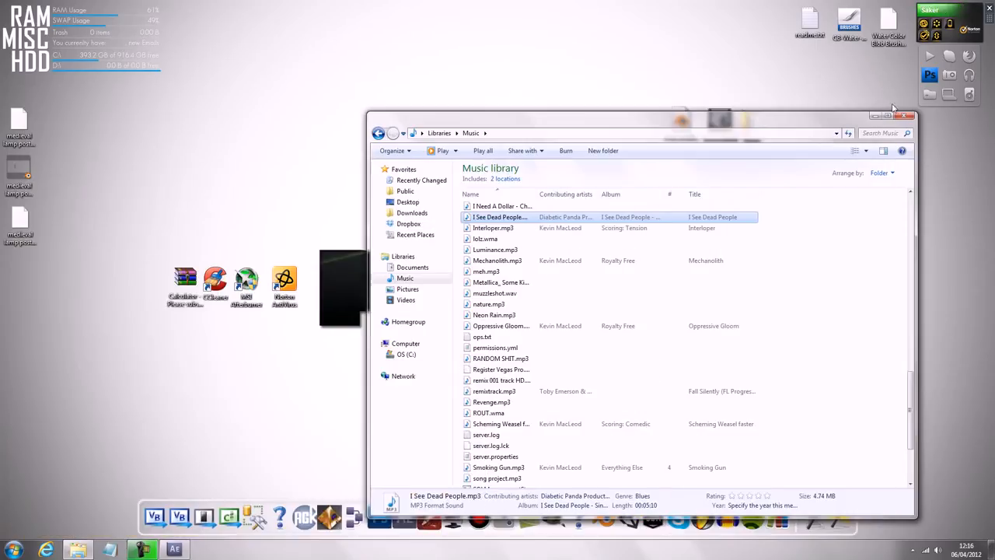
click(887, 115)
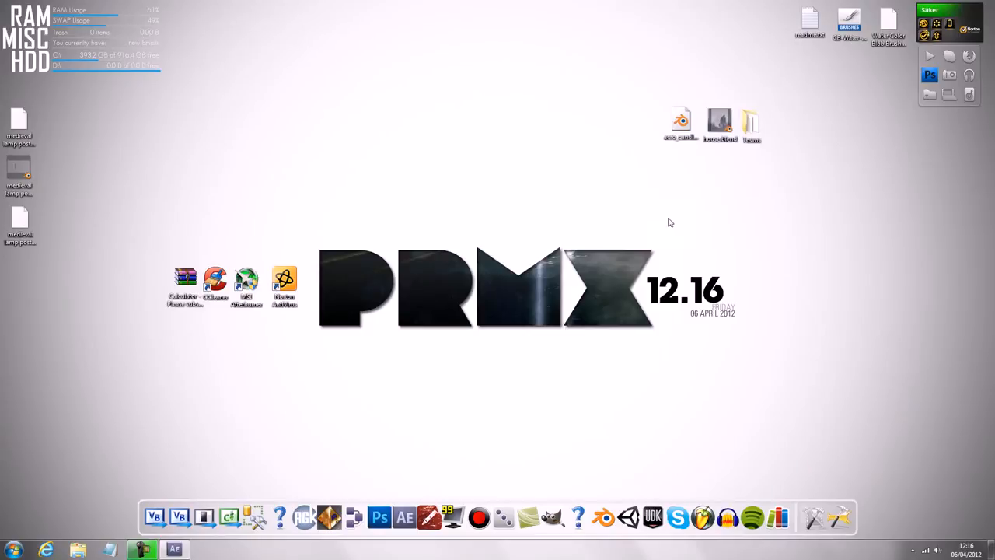